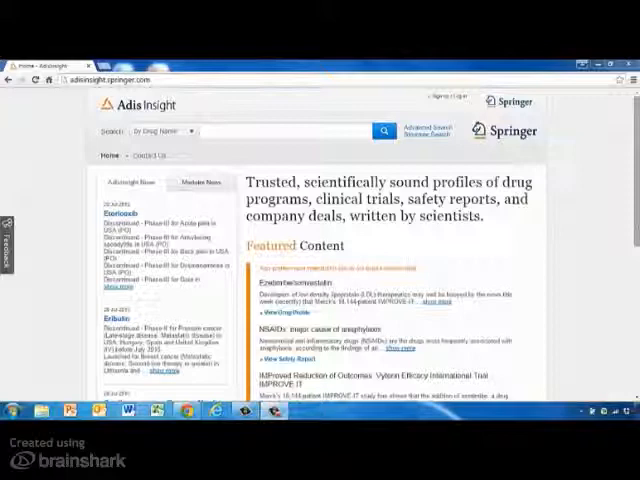
- Search AdisInsight by mechanism of action for 'Beta-blockers', listing 115 drugs
scroll(down, 3)
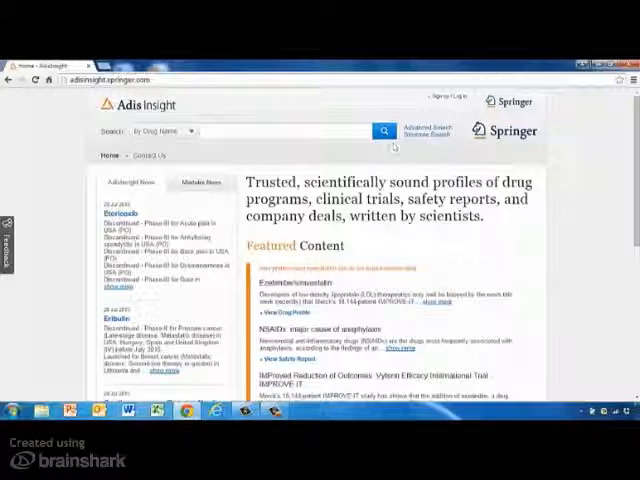
click(160, 131)
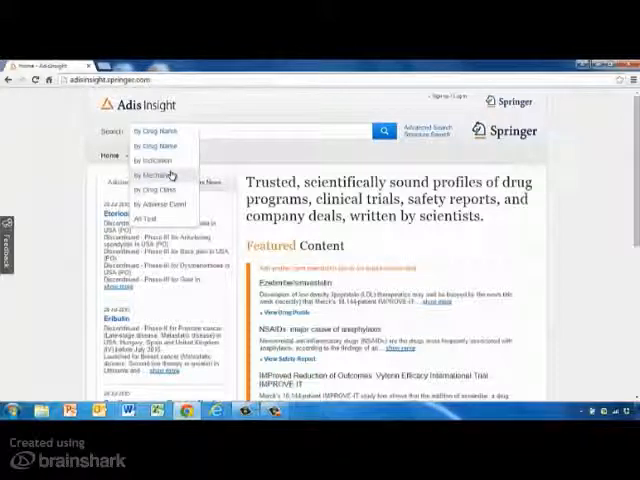
click(150, 175)
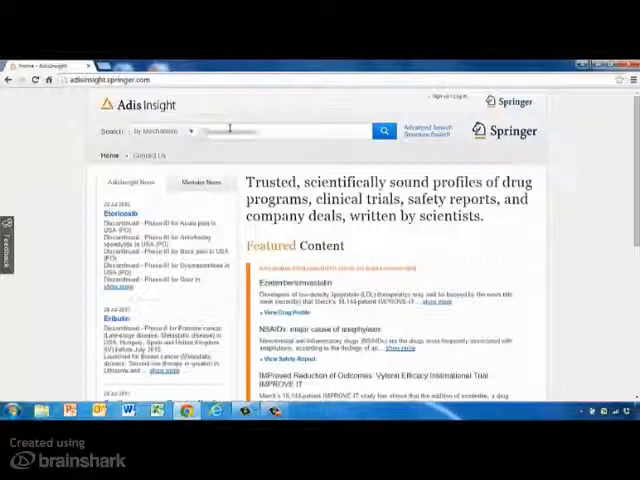
text(Beta-blockers)
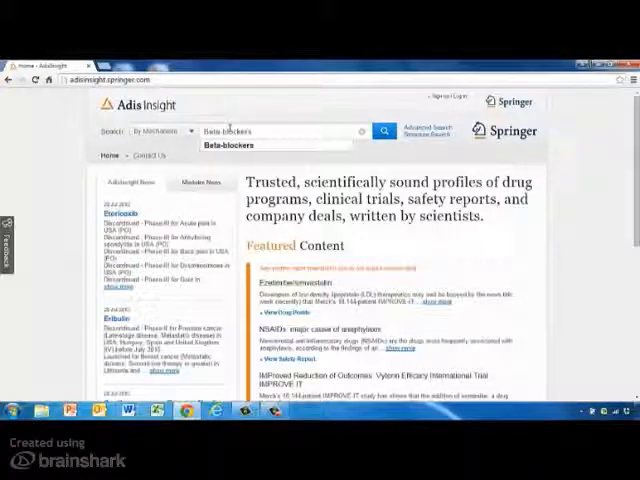
click(384, 130)
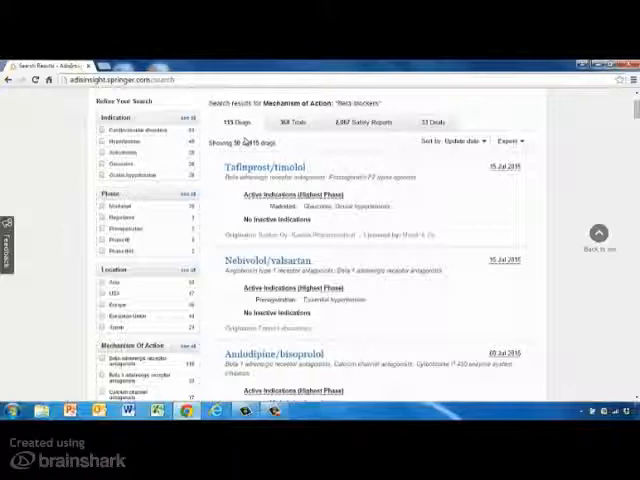
click(293, 121)
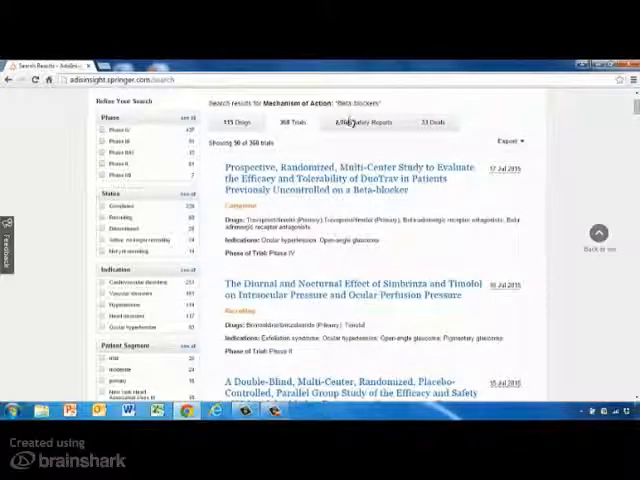
click(353, 122)
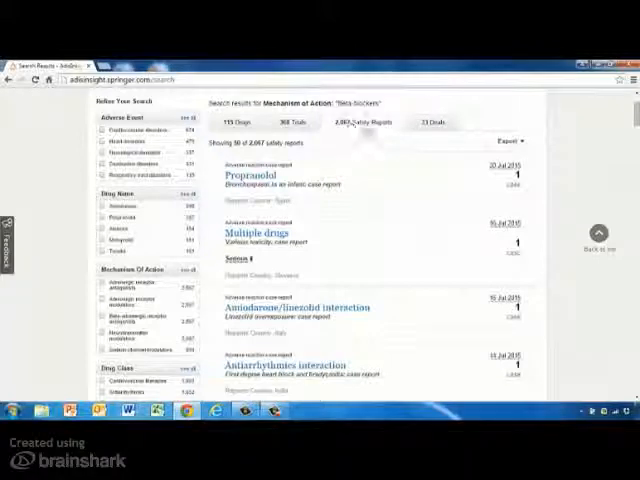
click(431, 122)
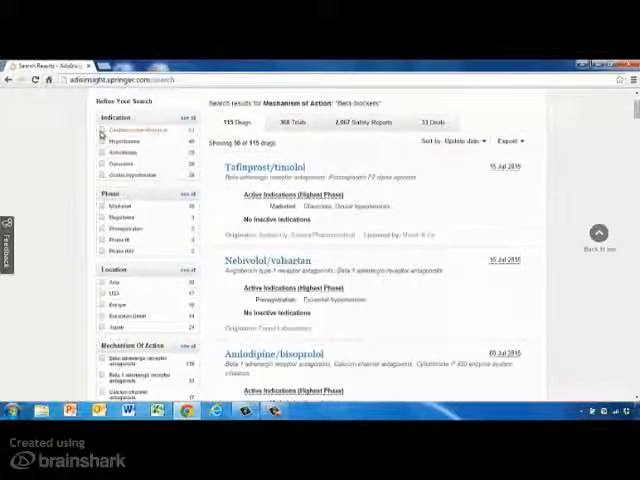
- Filter to the top indication (83 drugs), view Nebivolol/valsartan, and show the Export options
click(122, 129)
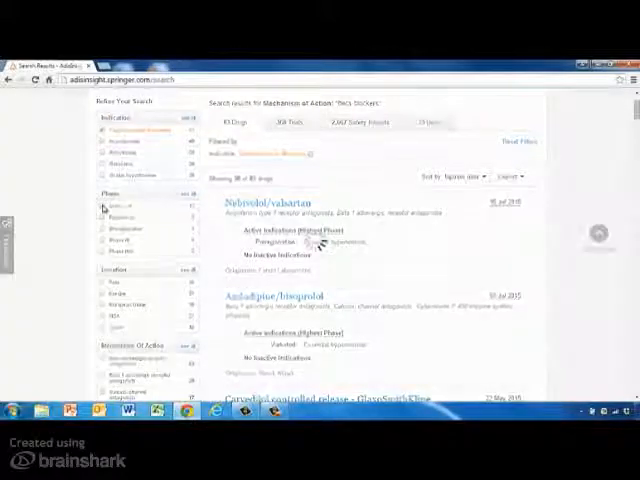
click(102, 208)
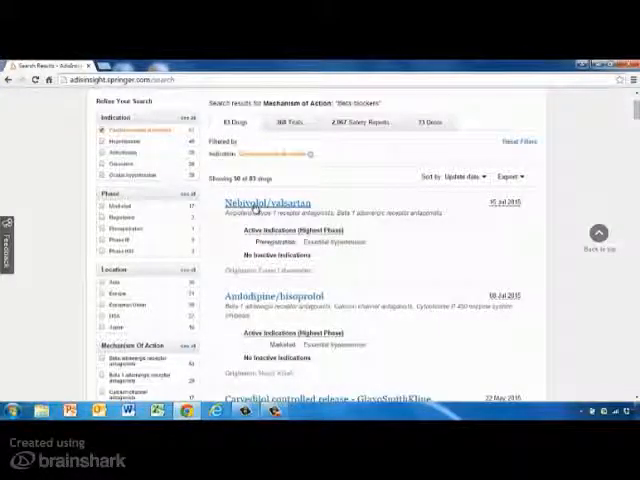
click(267, 203)
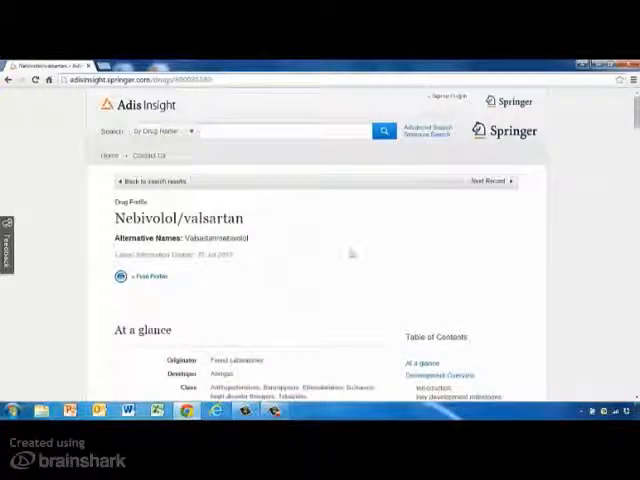
scroll(down, 3)
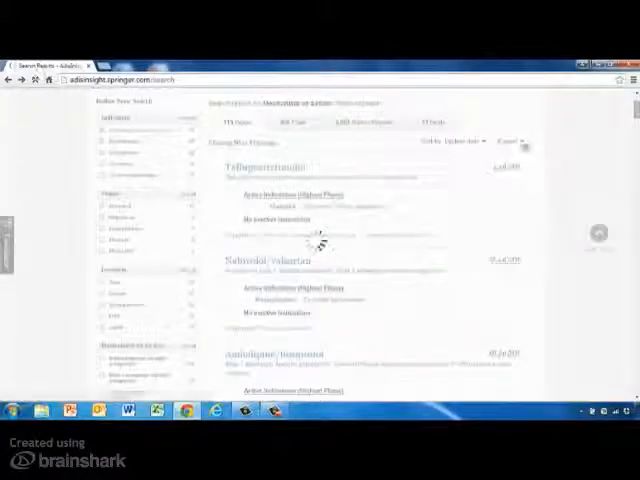
click(510, 180)
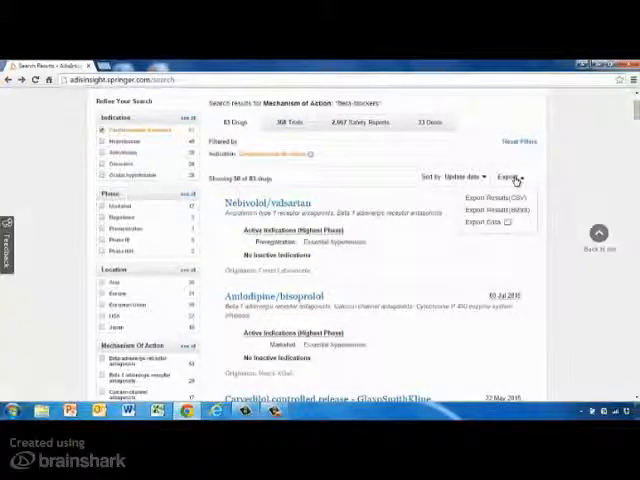